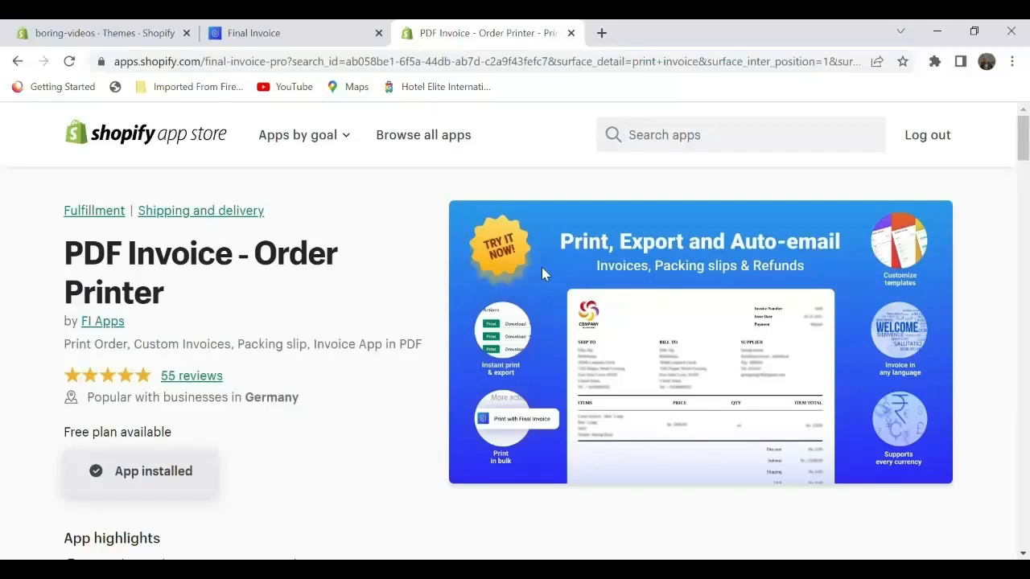
# Step: Launch the Final Invoice app from the Shopify admin's installed apps
pyautogui.scroll(-3)
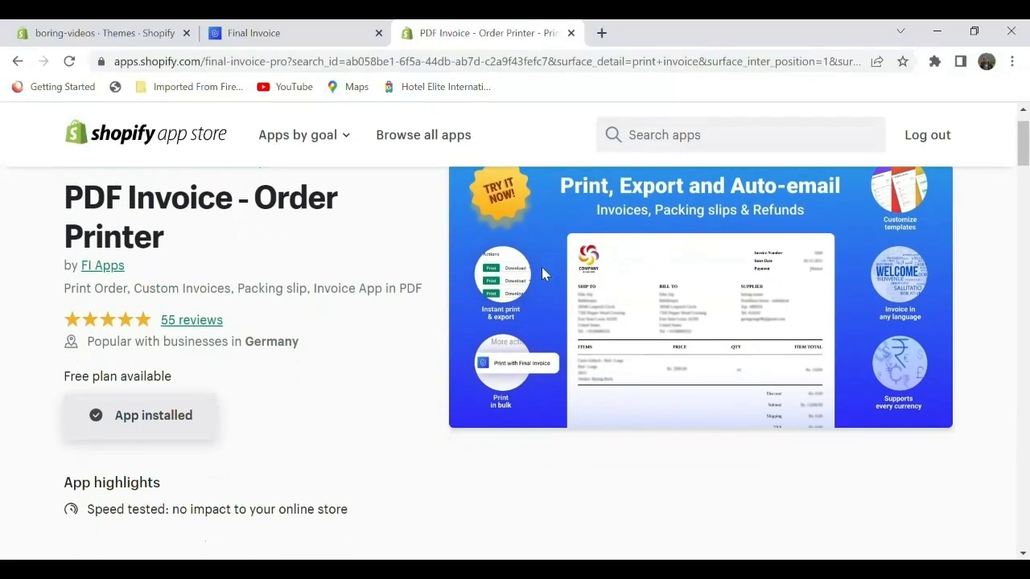
pyautogui.scroll(-3)
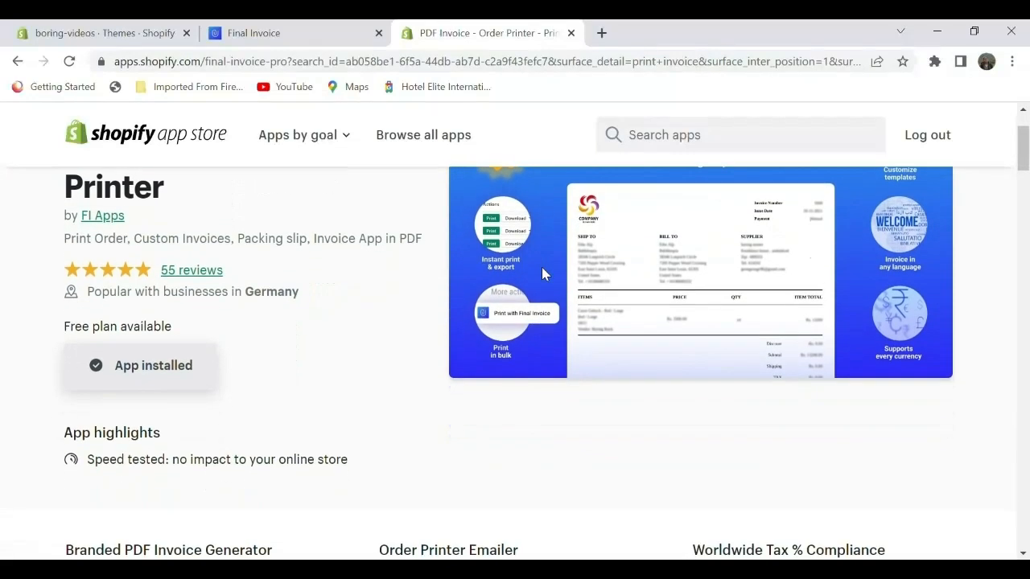
pyautogui.scroll(-3)
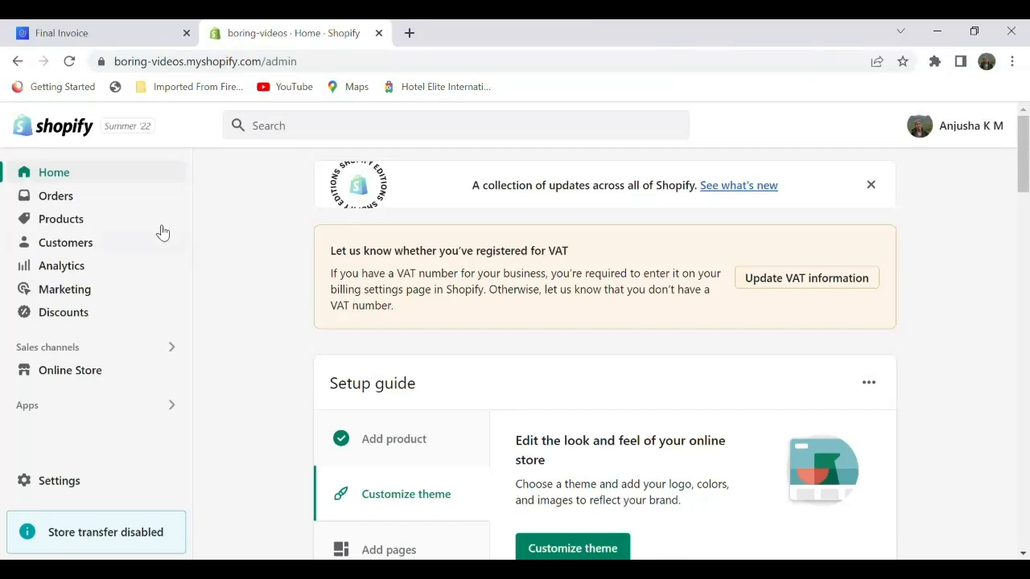
pyautogui.moveTo(64, 405)
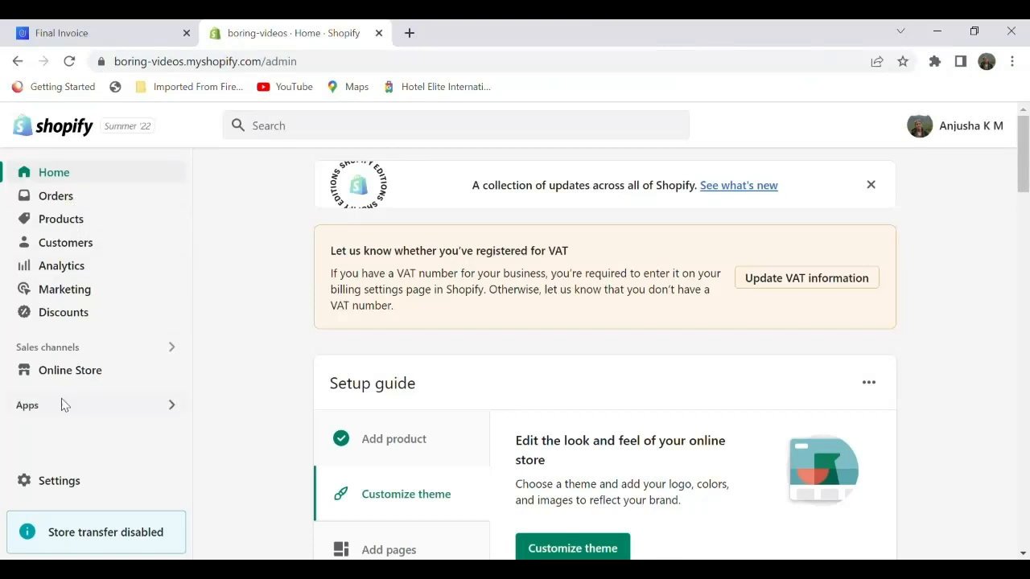
pyautogui.click(26, 405)
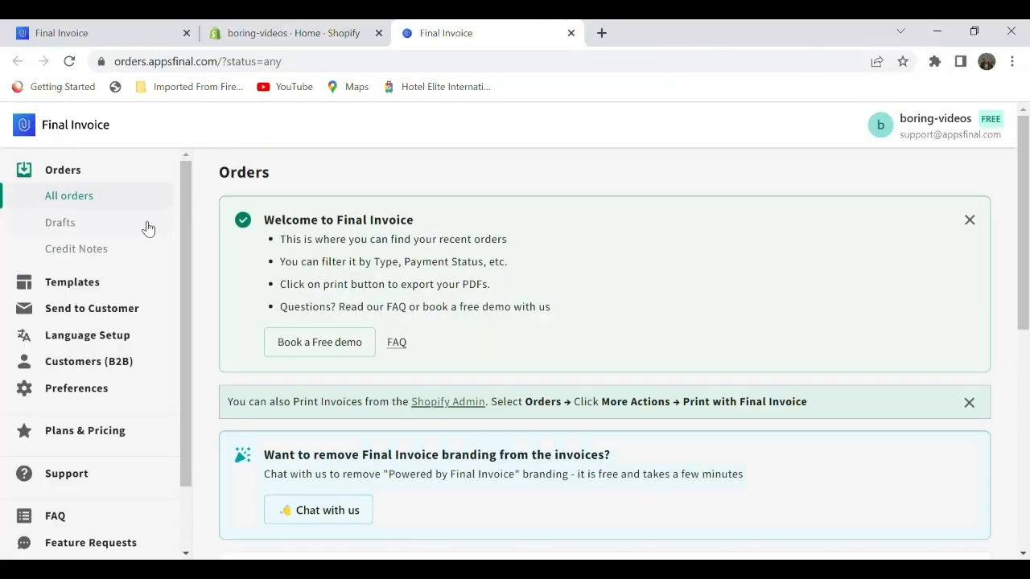
# Step: Go to Templates and start customizing the Default invoice template
pyautogui.click(72, 282)
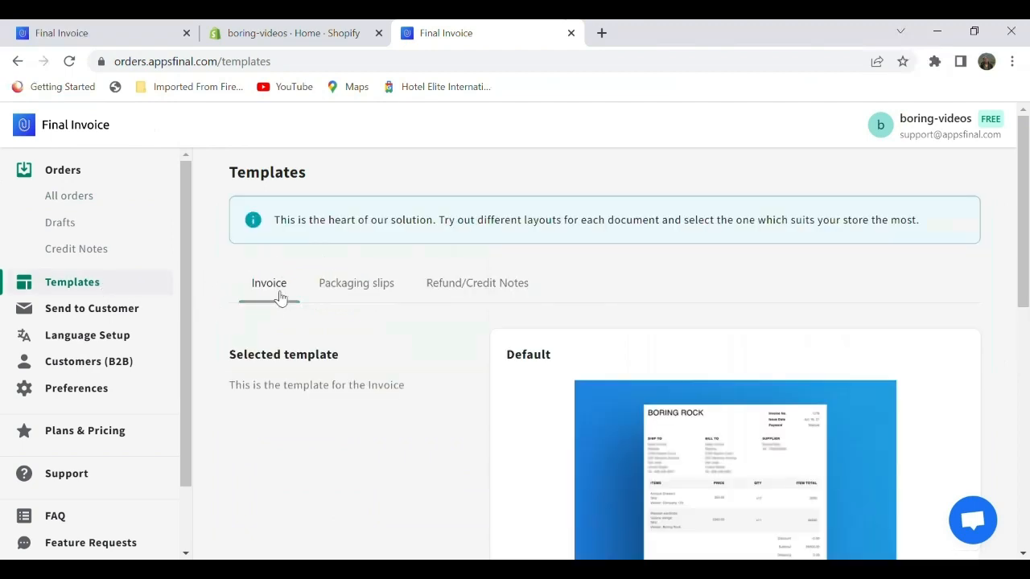
pyautogui.scroll(-3)
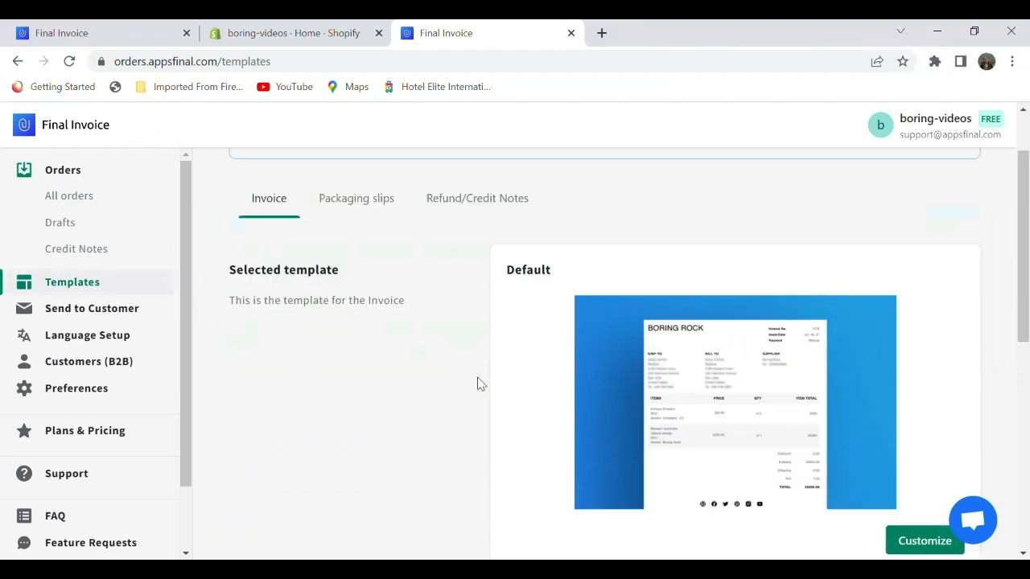
pyautogui.scroll(-3)
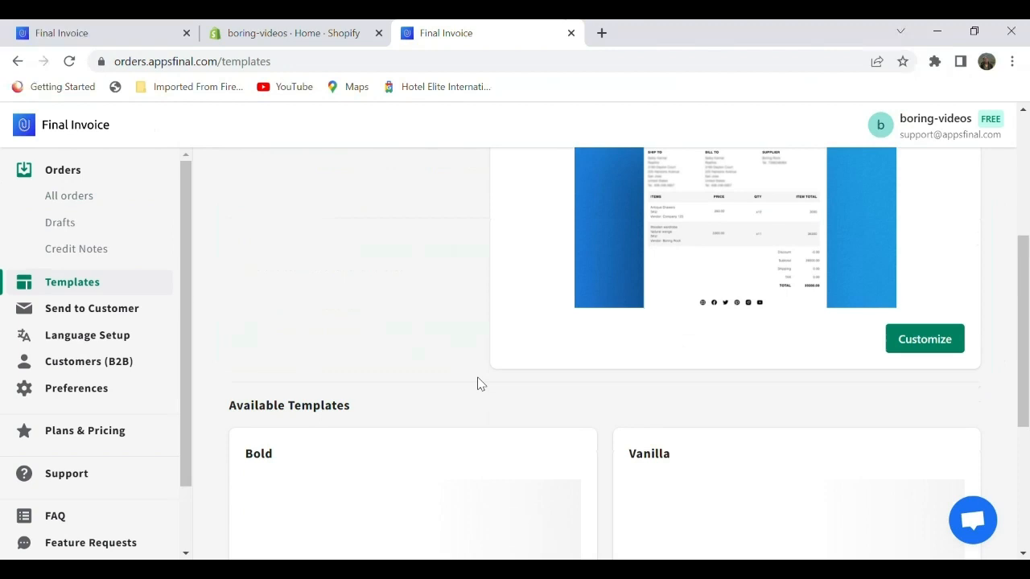
pyautogui.scroll(-3)
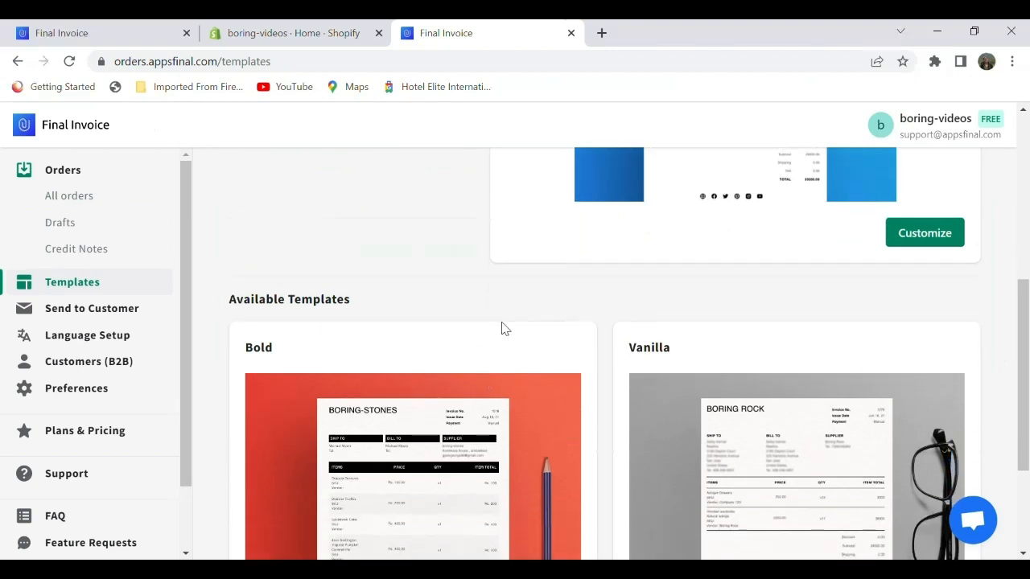
pyautogui.scroll(3)
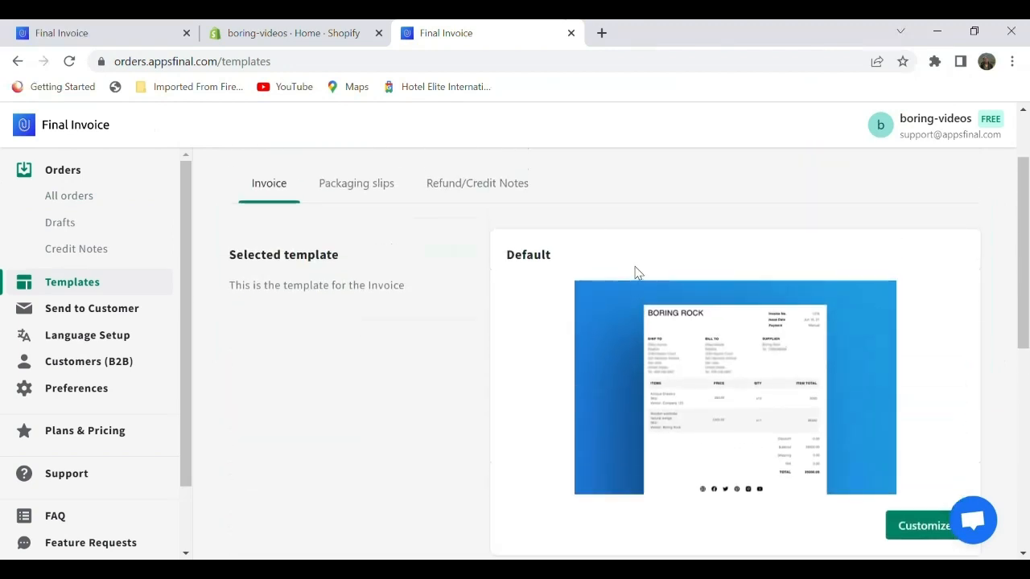
pyautogui.scroll(-3)
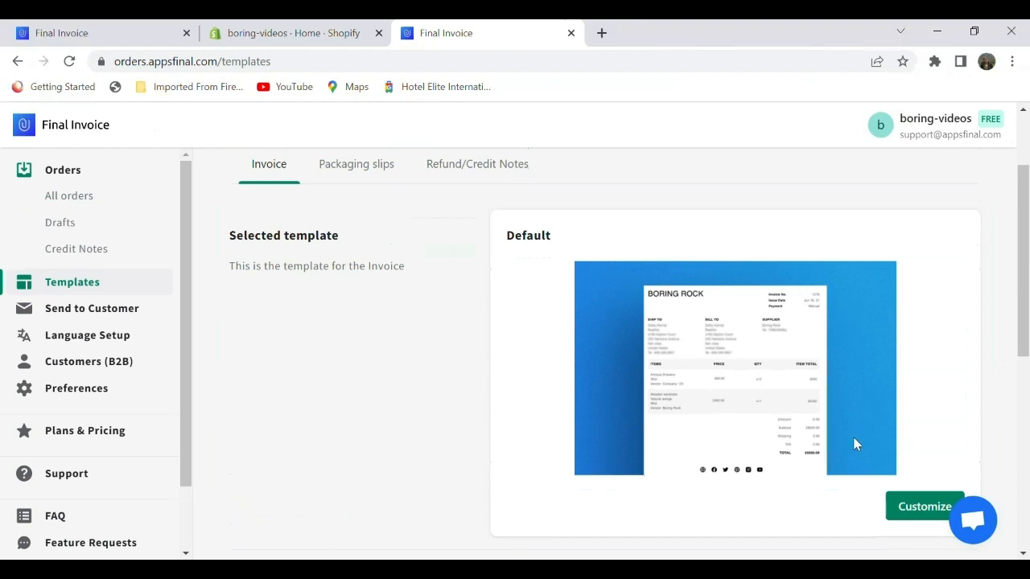
pyautogui.click(924, 506)
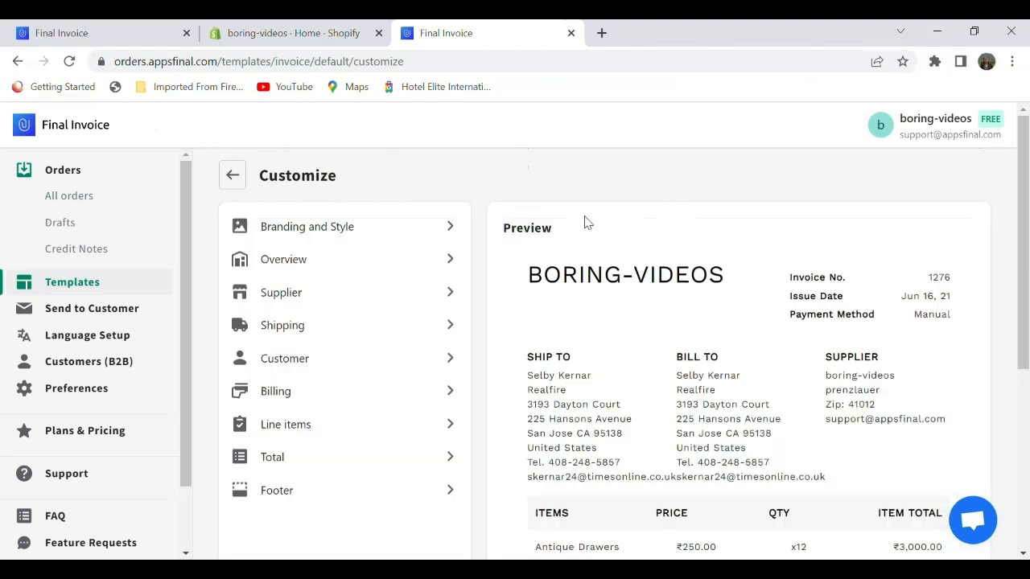
pyautogui.moveTo(427, 171)
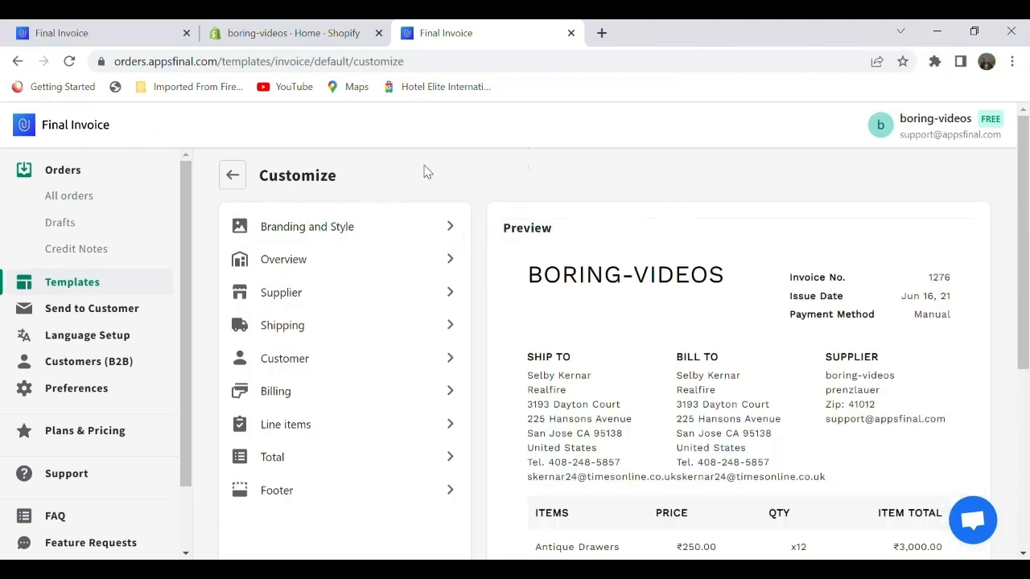
pyautogui.moveTo(294, 253)
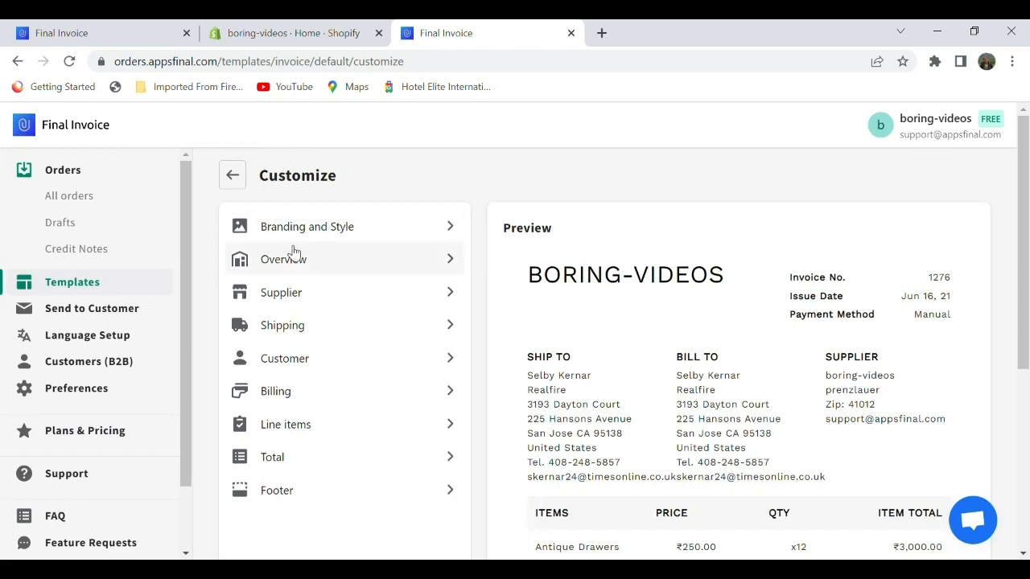
pyautogui.moveTo(315, 332)
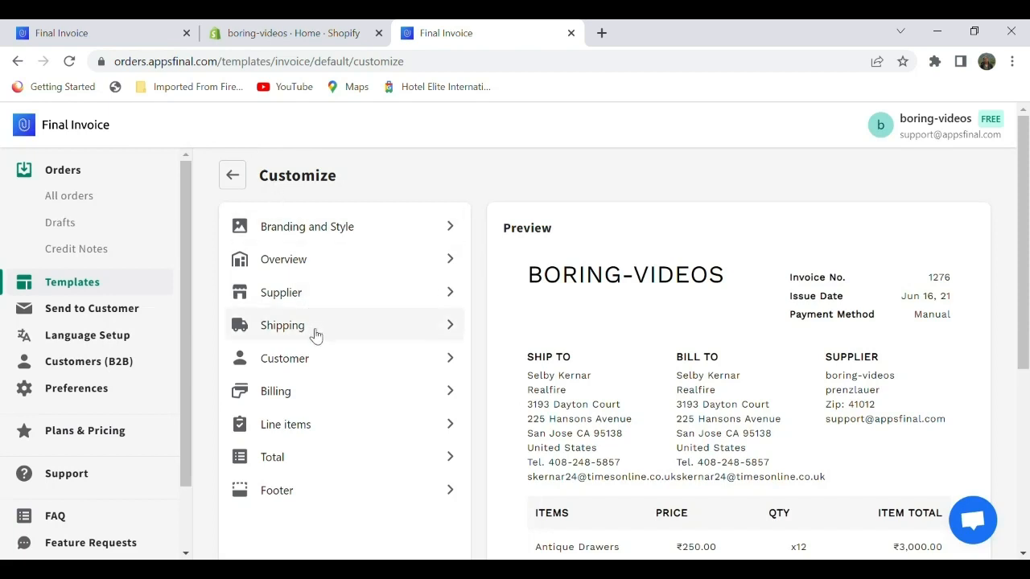
pyautogui.moveTo(312, 399)
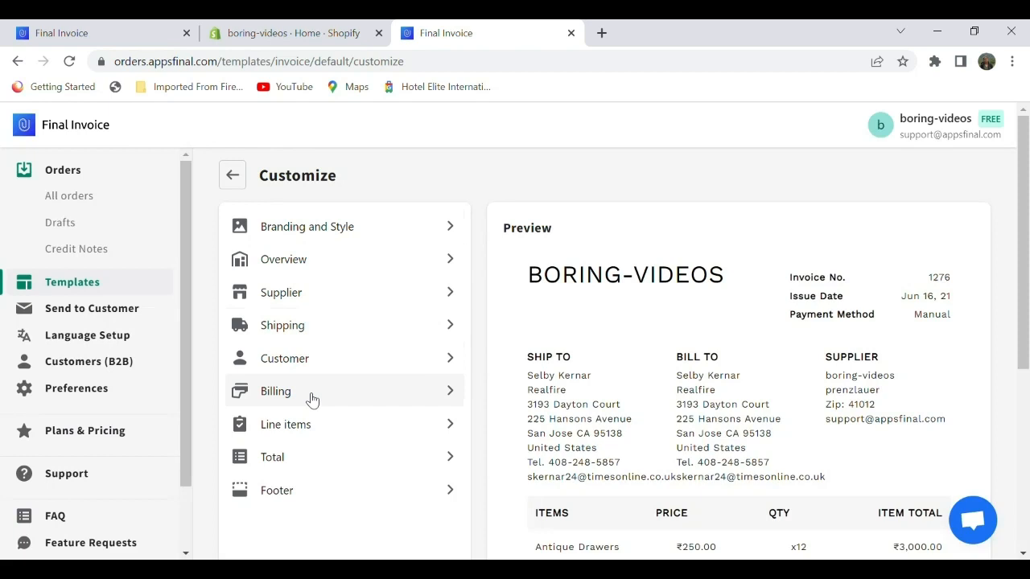
# Step: Open the Overview section of the invoice customization panel
pyautogui.click(283, 259)
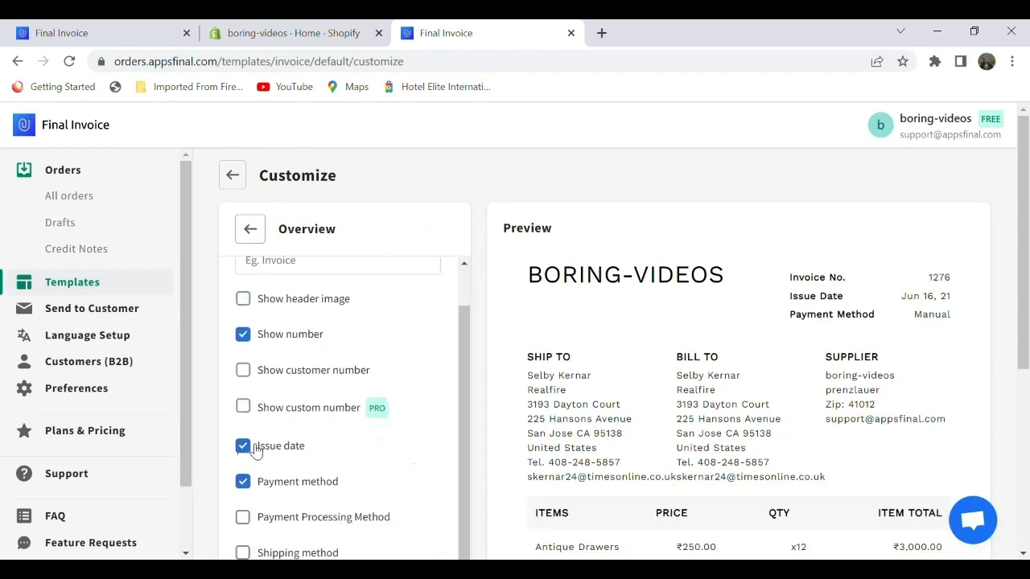
# Step: Toggle the Issue date option in Overview, then save the template
pyautogui.click(243, 446)
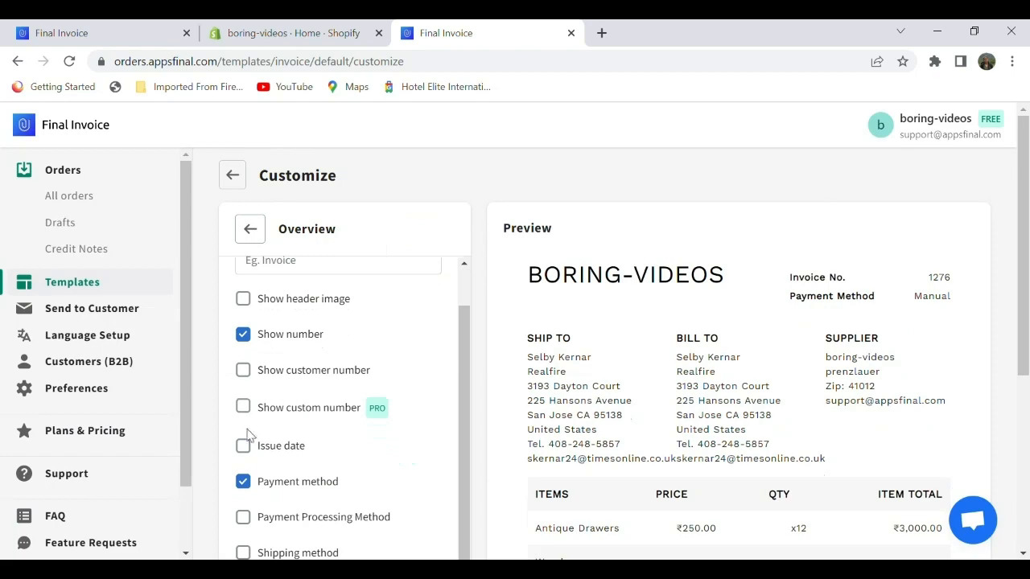
pyautogui.scroll(-3)
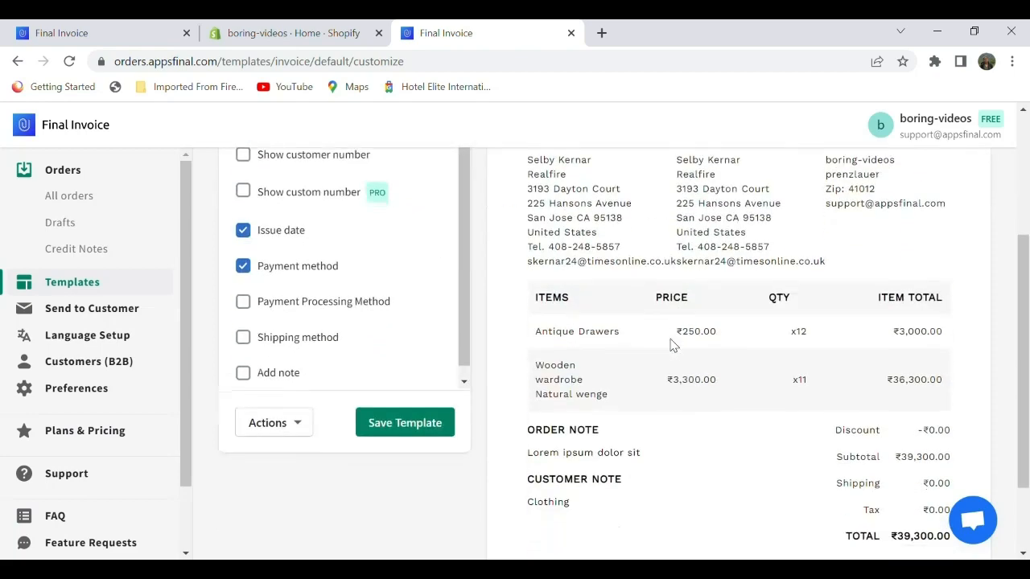
pyautogui.click(405, 422)
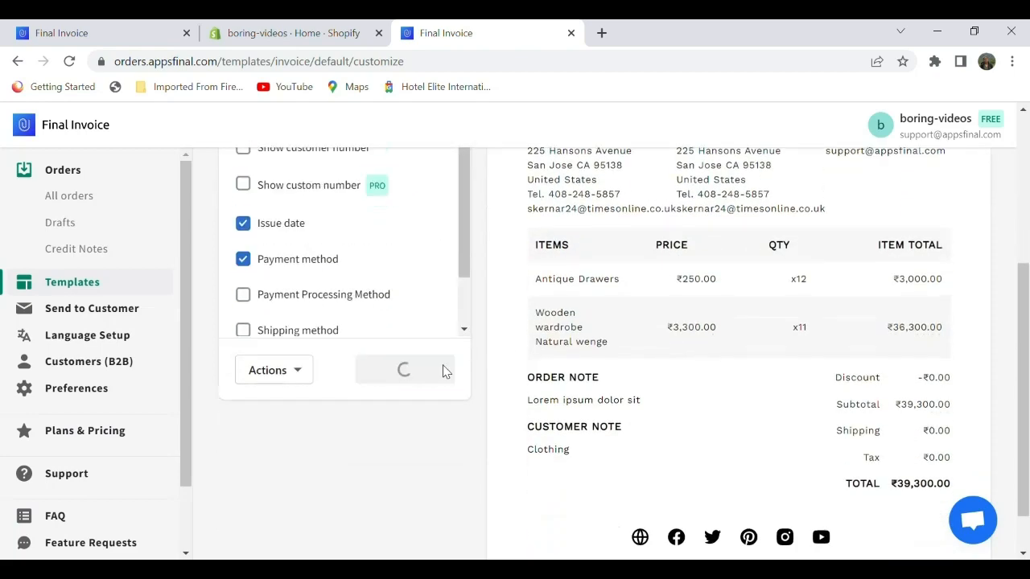